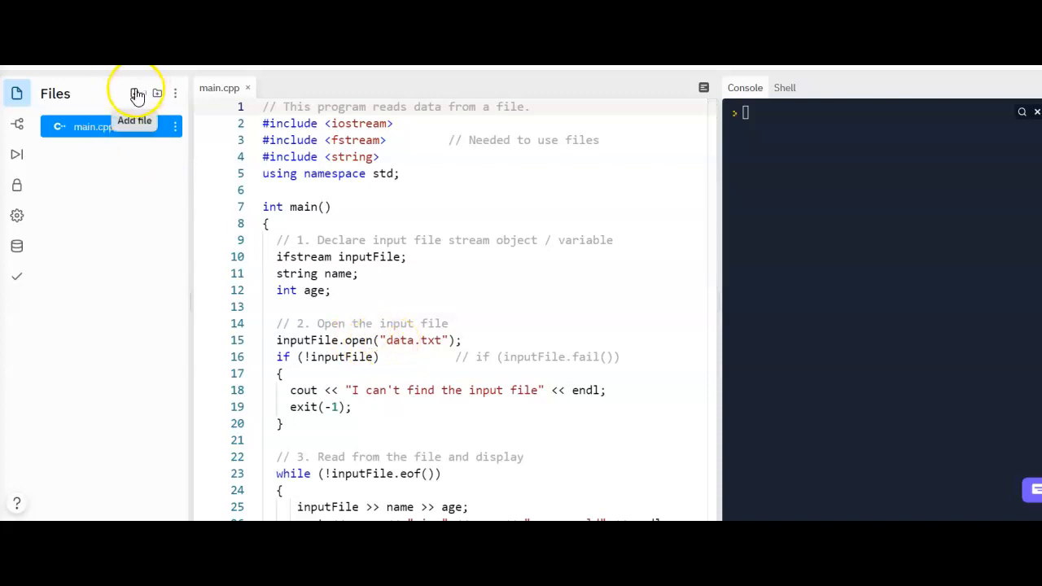
Step: Add a new file named data.txt to the project alongside main.cpp
{"action": "left_click", "coordinate": [135, 94]}
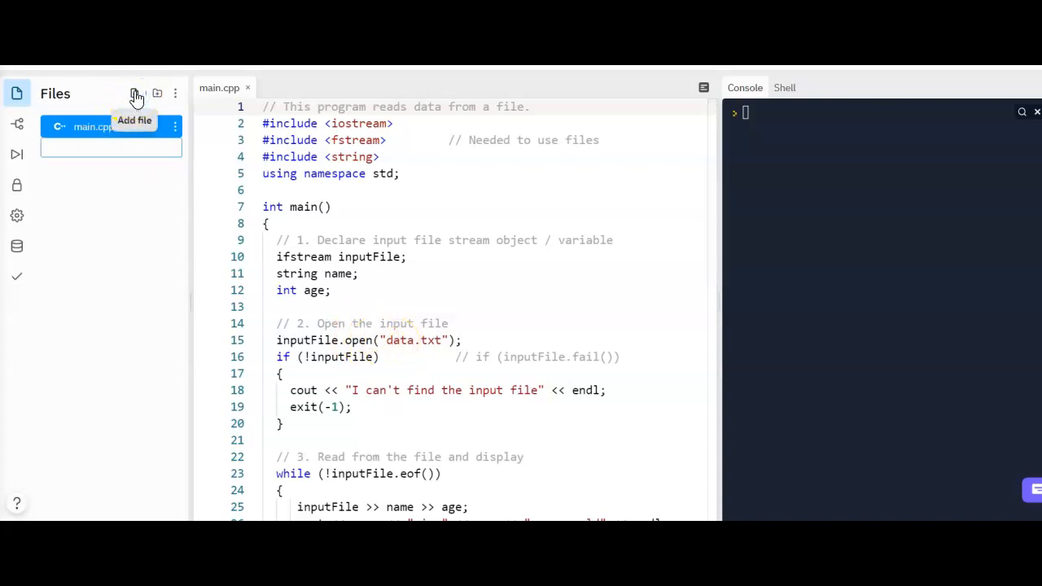
{"action": "left_click", "coordinate": [136, 93]}
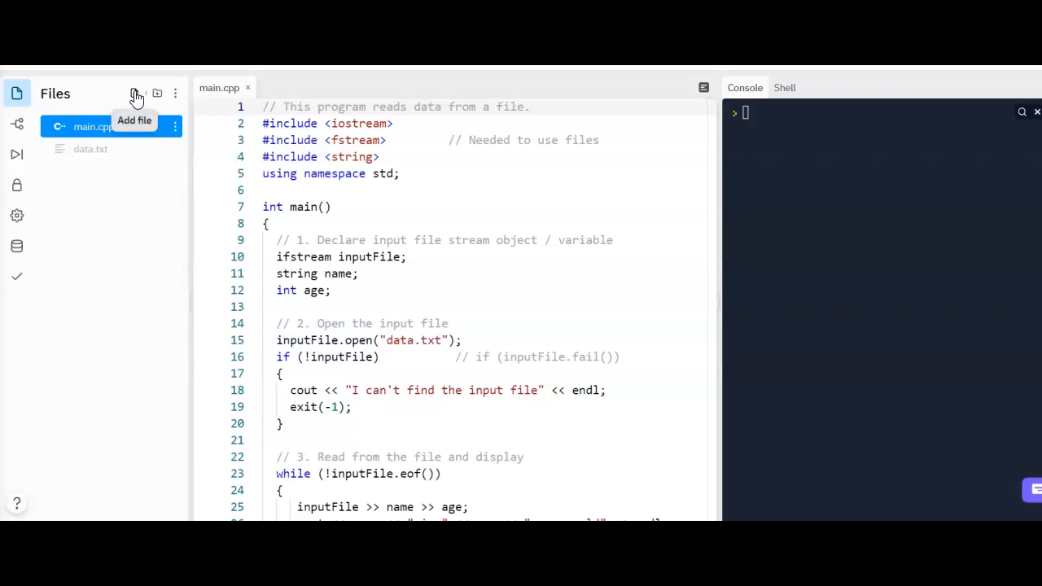
Step: Fill data.txt with the lines 'Bob 33', 'Carol 22' and 'Dave 34'
{"action": "left_click", "coordinate": [90, 149]}
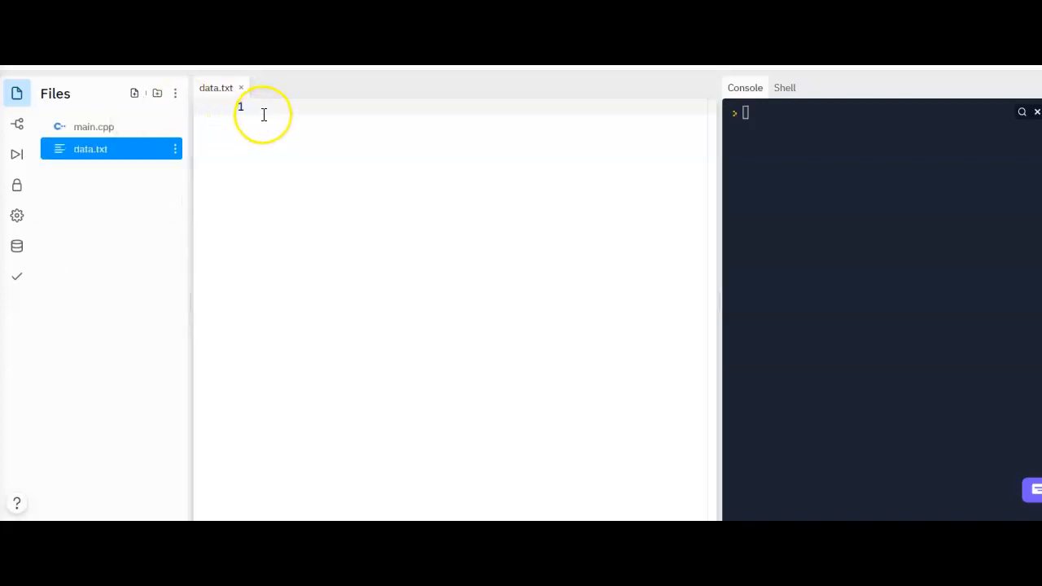
{"action": "type", "text": "Bob"}
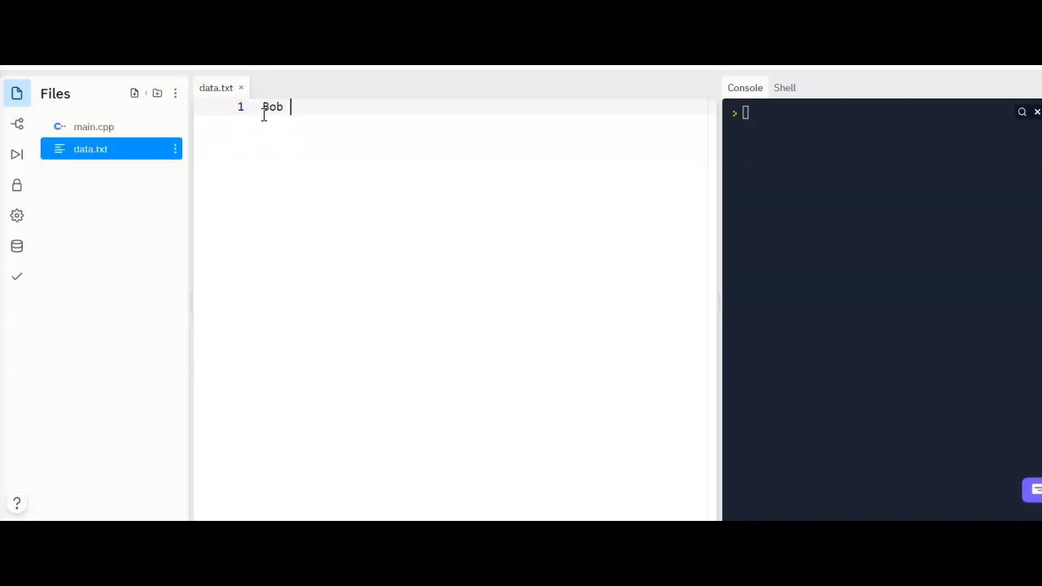
{"action": "type", "text": "33"}
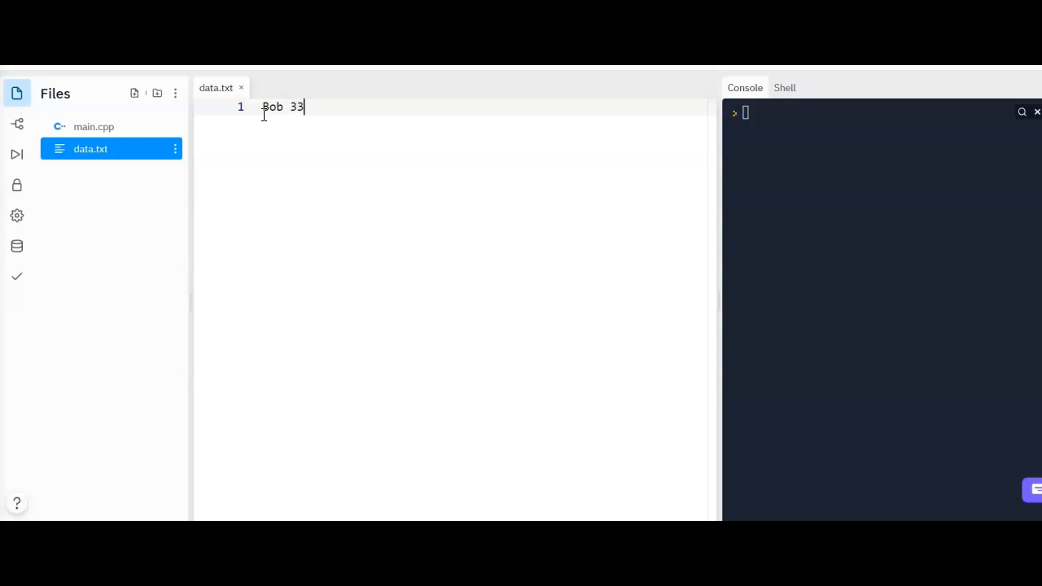
{"action": "type", "text": "Carol 22"}
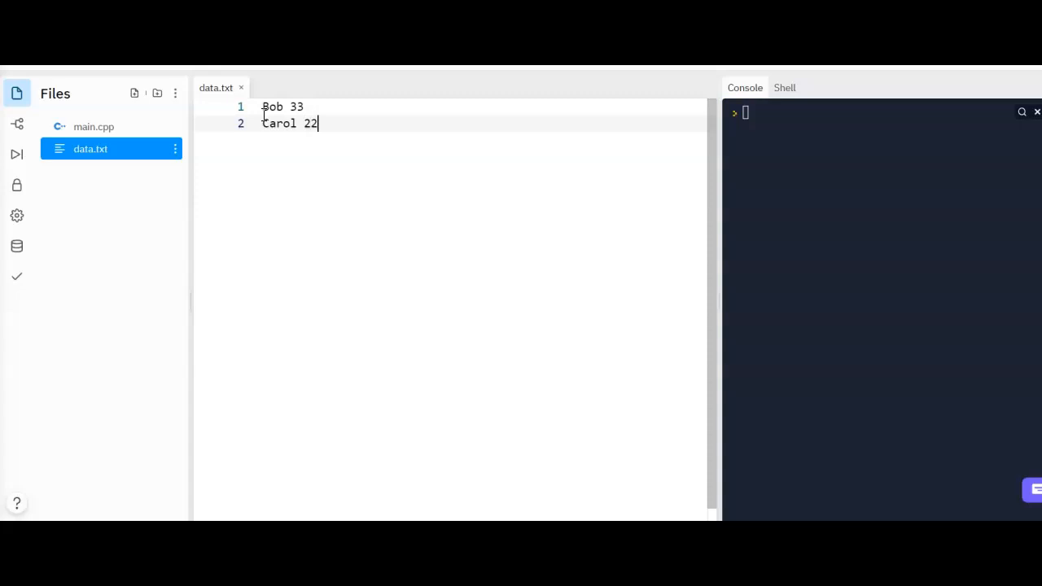
{"action": "type", "text": "Dav"}
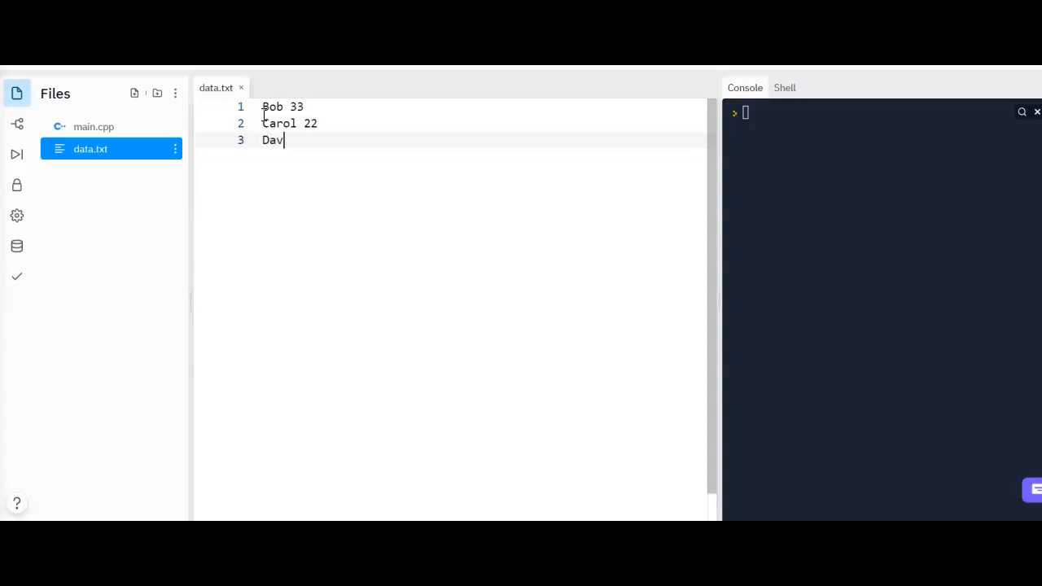
{"action": "type", "text": "e 34"}
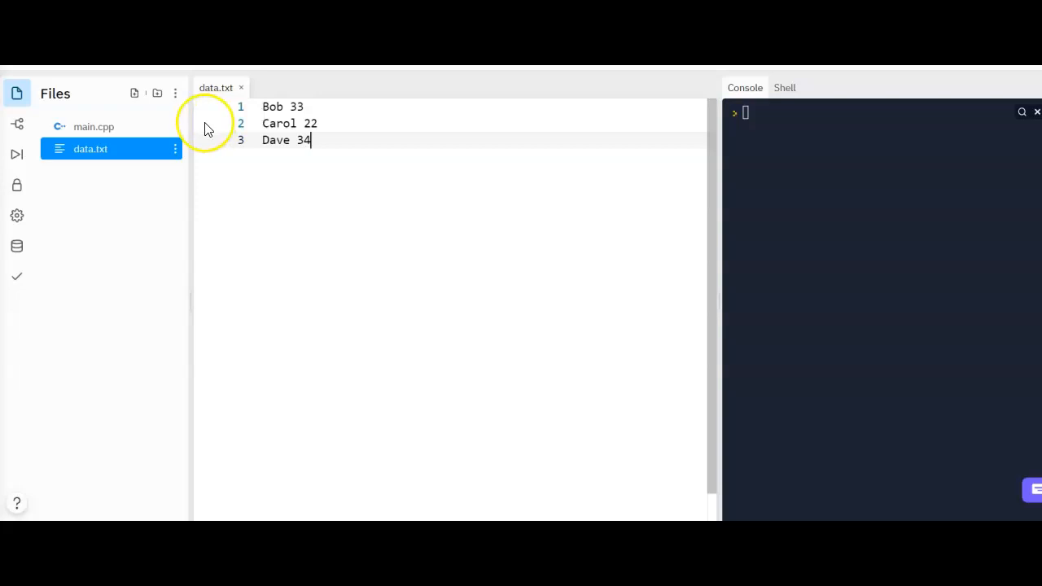
{"action": "left_click", "coordinate": [94, 126]}
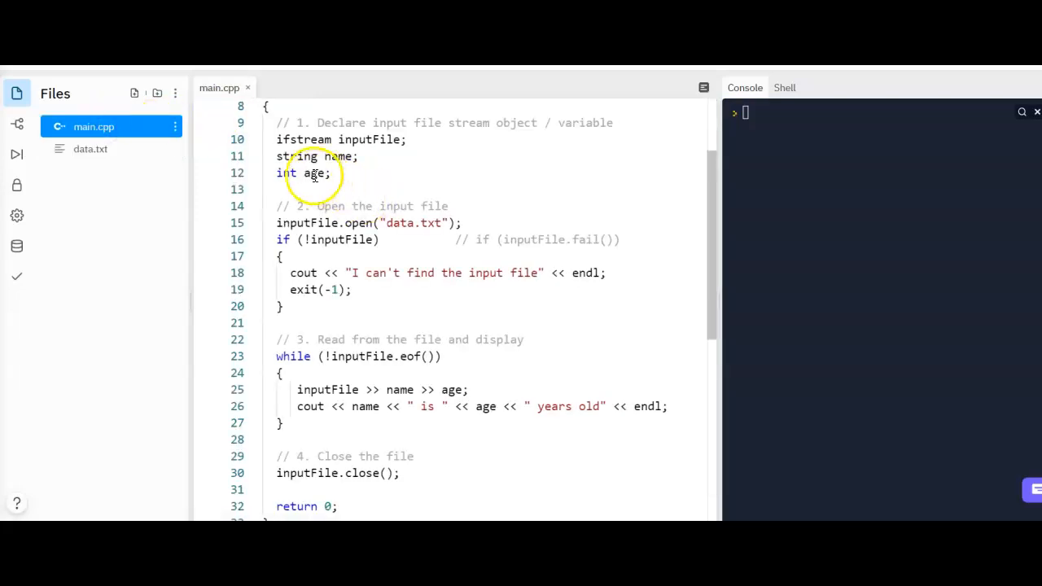
{"action": "left_click_drag", "start_coordinate": [276, 156], "coordinate": [334, 172]}
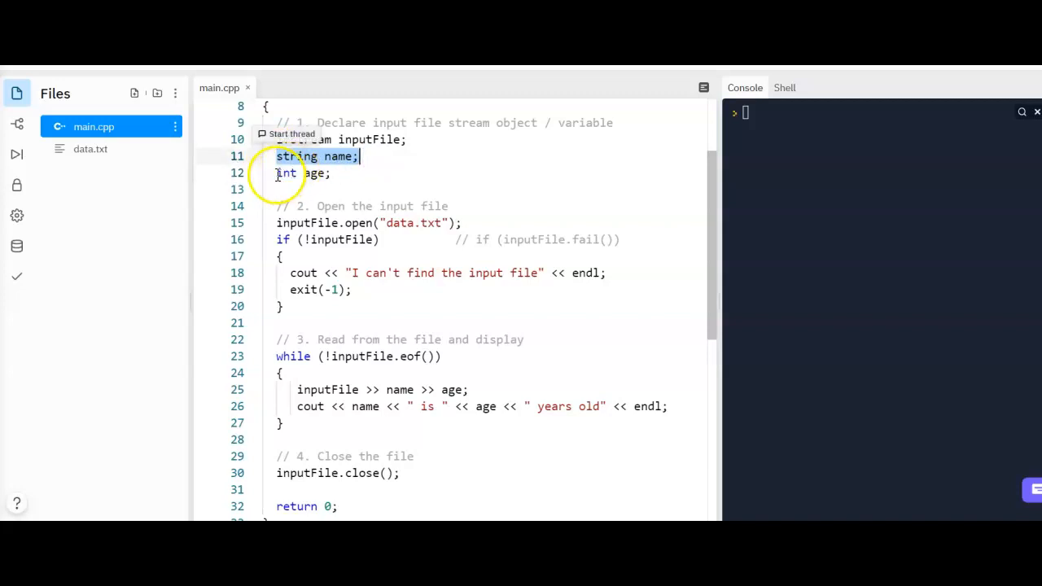
{"action": "scroll", "scroll_direction": "down", "scroll_amount": 3}
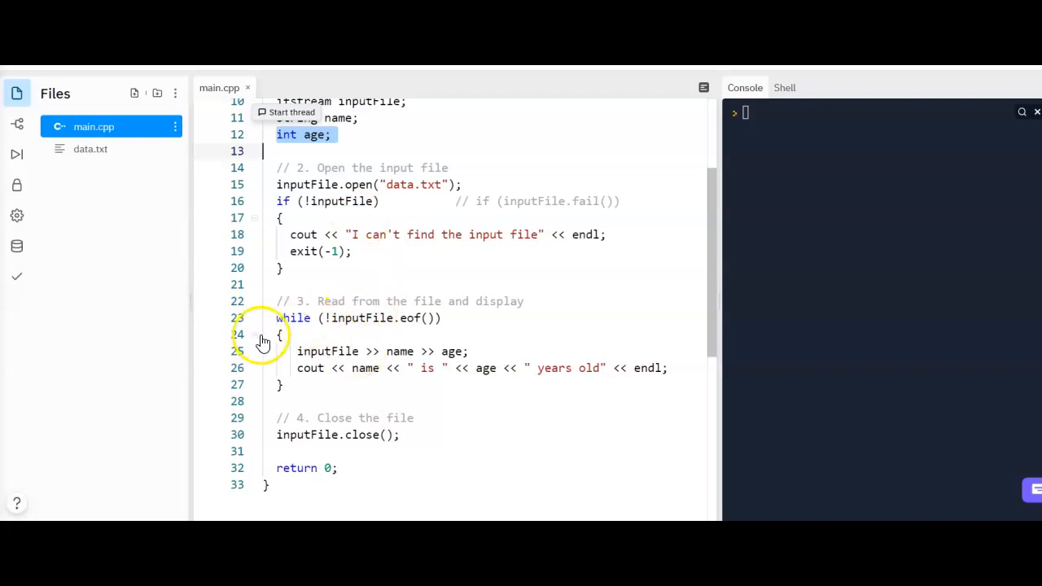
{"action": "left_click", "coordinate": [293, 351]}
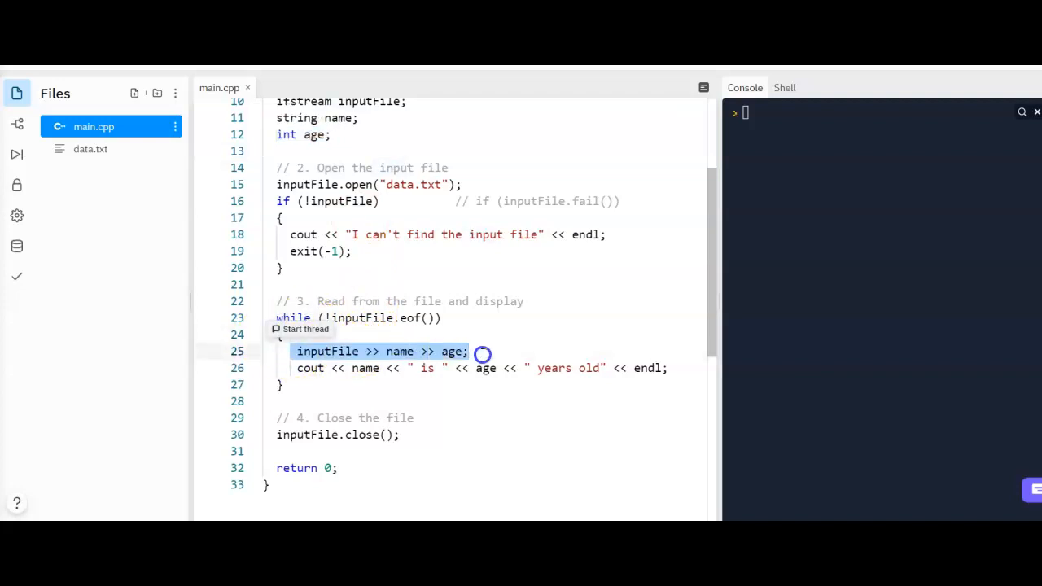
{"action": "left_click", "coordinate": [91, 149]}
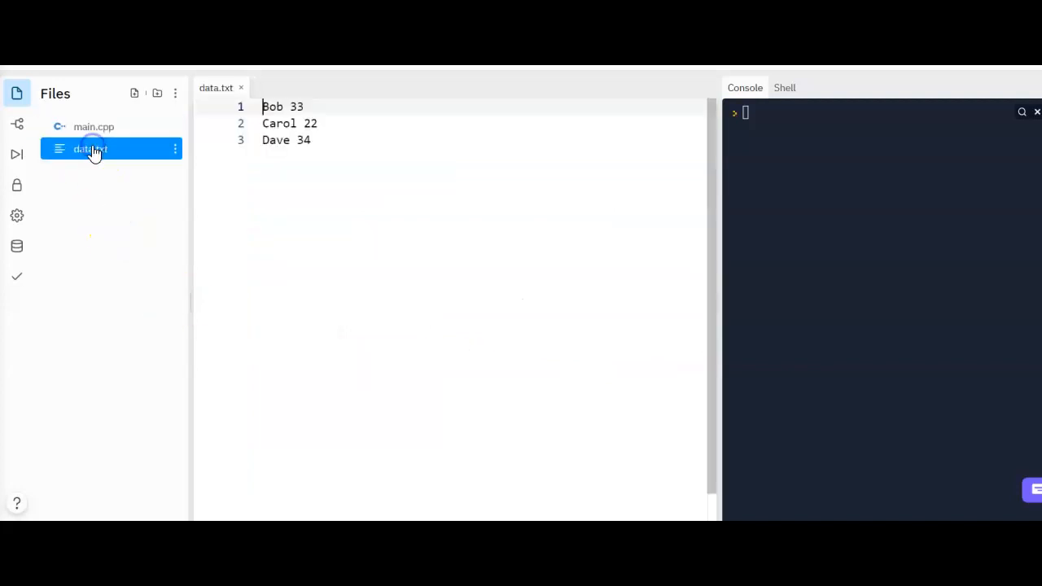
Step: Switch back to main.cpp in the editor
{"action": "left_click", "coordinate": [94, 126]}
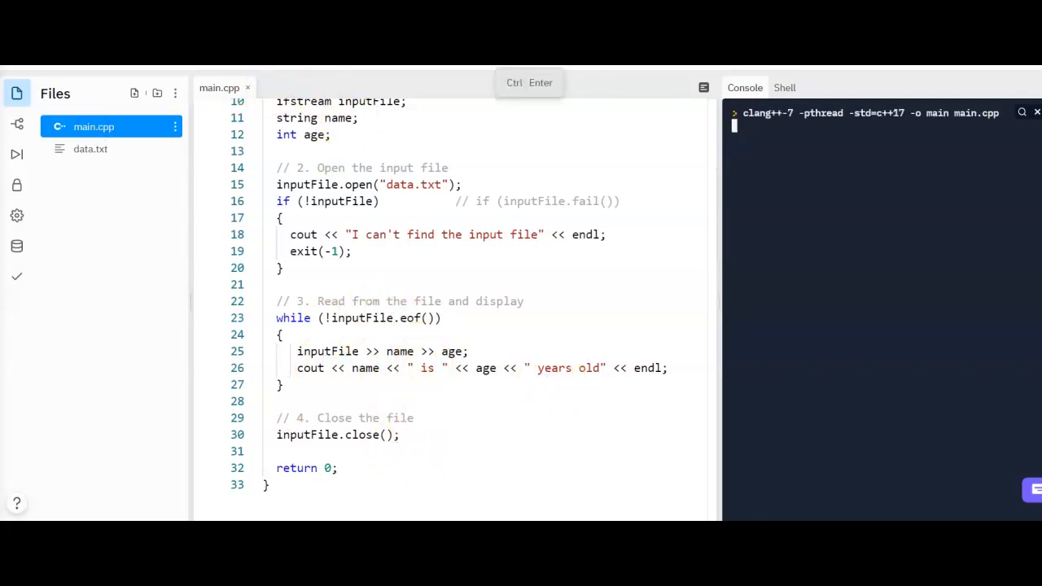
Step: Run main.cpp to print Bob, Carol and Dave with ages, then reopen data.txt
{"action": "key", "text": "ctrl+Enter"}
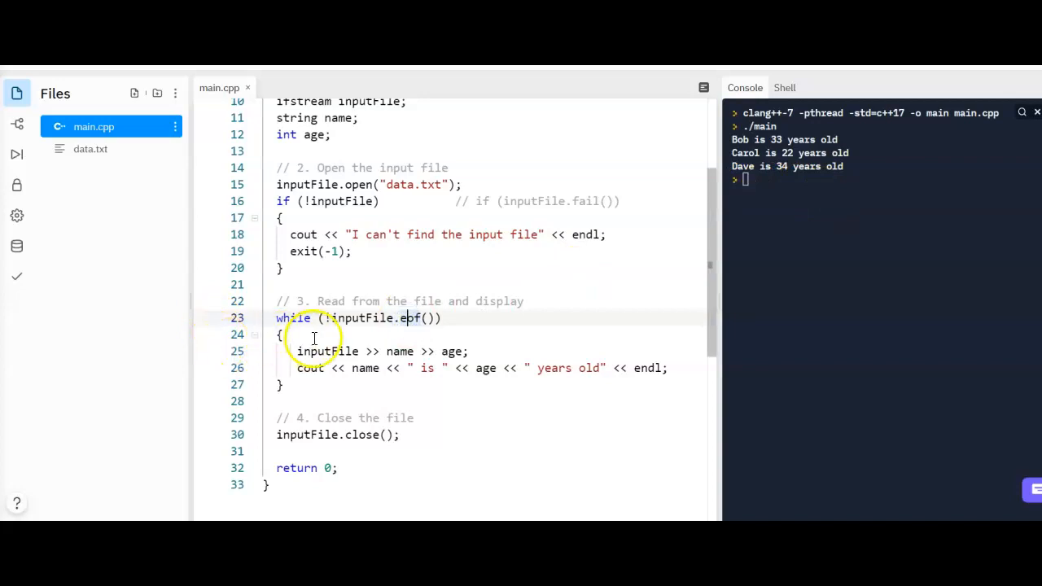
{"action": "mouse_move", "coordinate": [432, 344]}
{"action": "type", "text": "inputFile >> age;"}
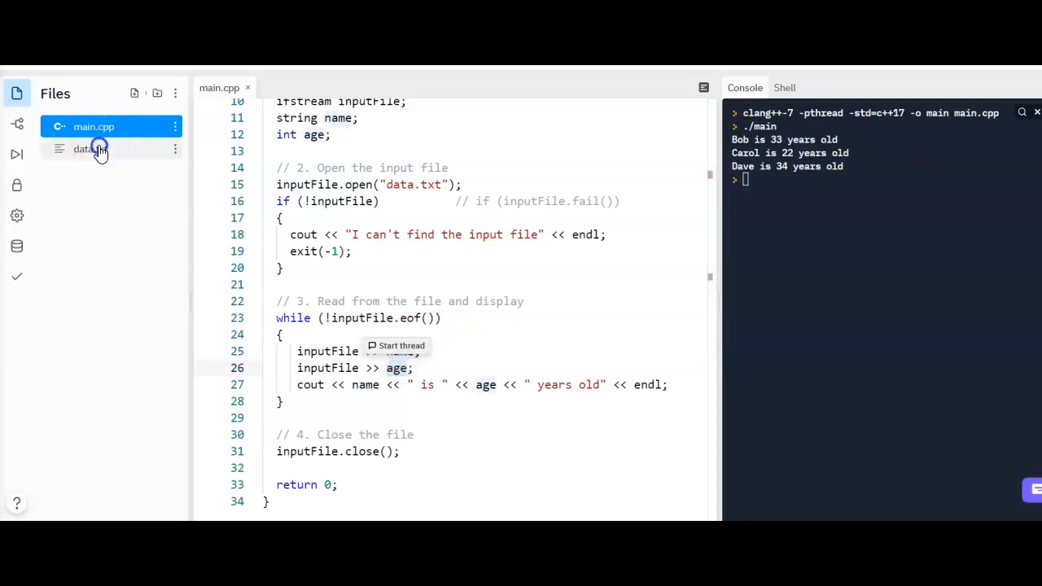
{"action": "left_click", "coordinate": [90, 149]}
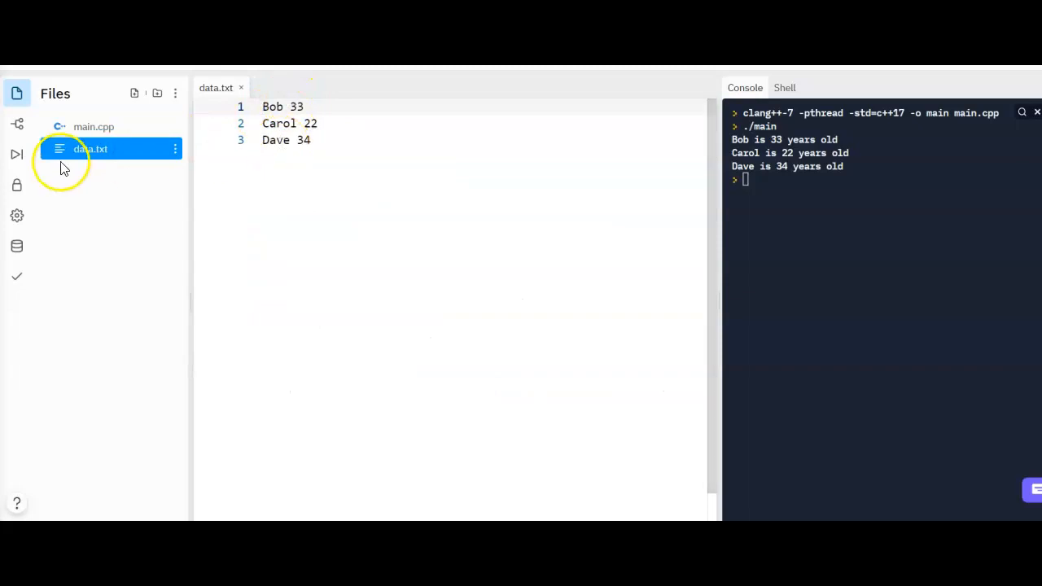